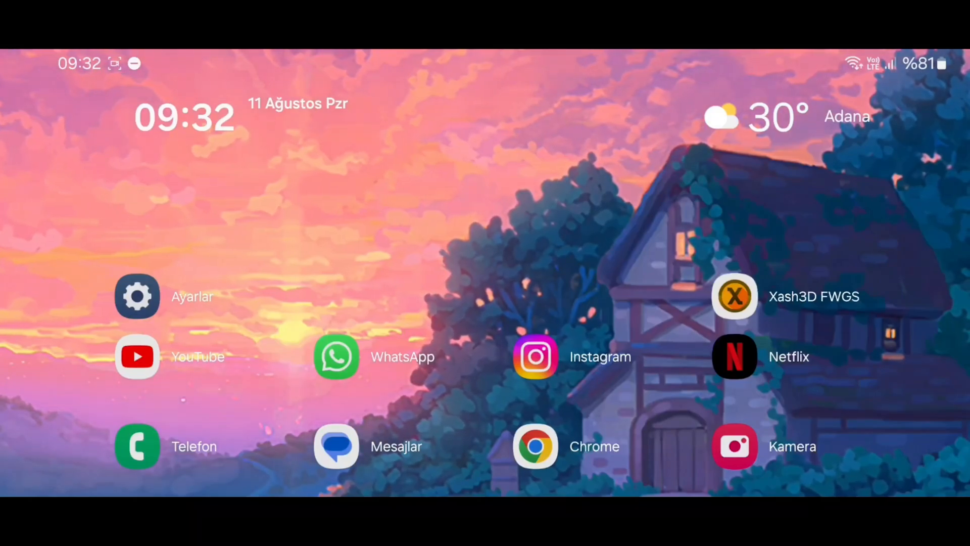
# View the tablet's About phone > Software information in Android Settings.
pyautogui.click(136, 296)
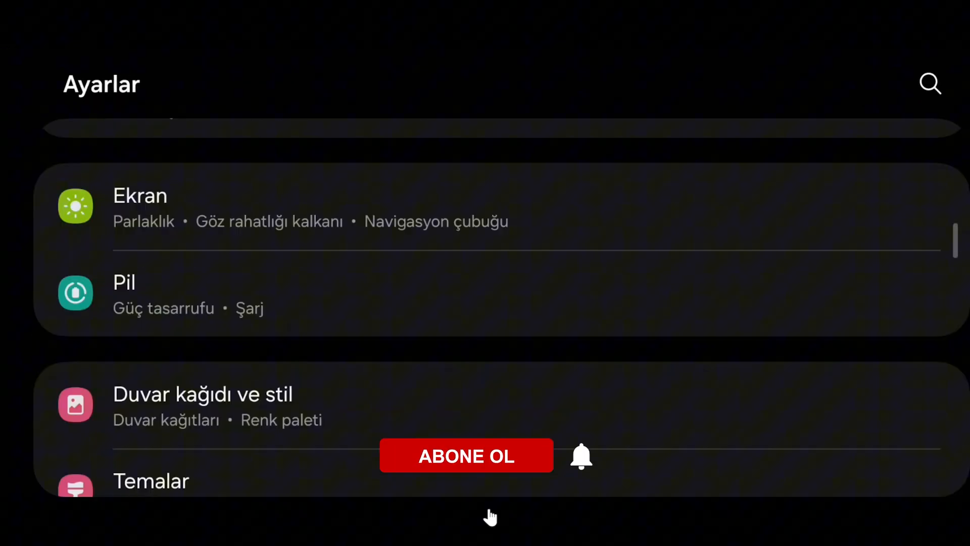
pyautogui.click(466, 455)
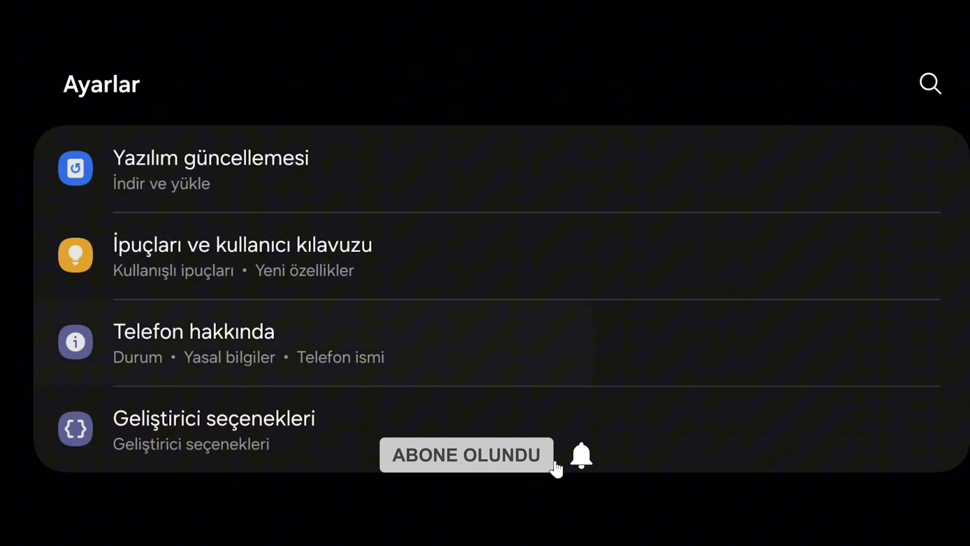
pyautogui.click(193, 331)
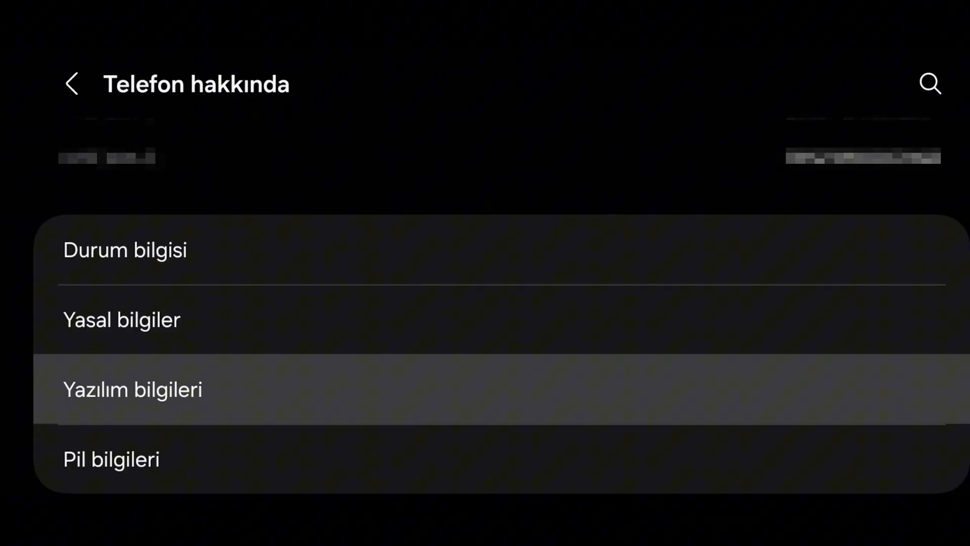
pyautogui.click(132, 391)
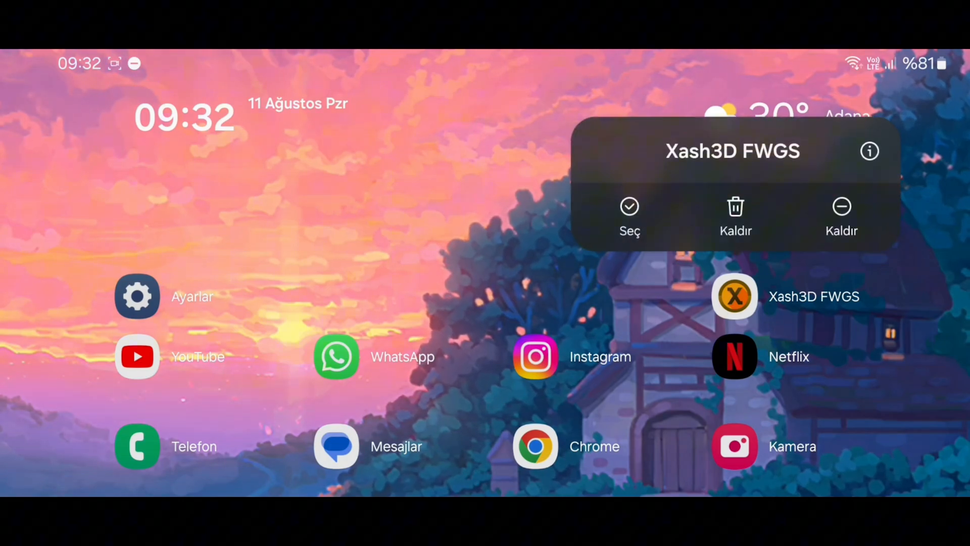
# Check the Xash3D FWGS app info showing version 0.19.2, then return home.
pyautogui.click(869, 150)
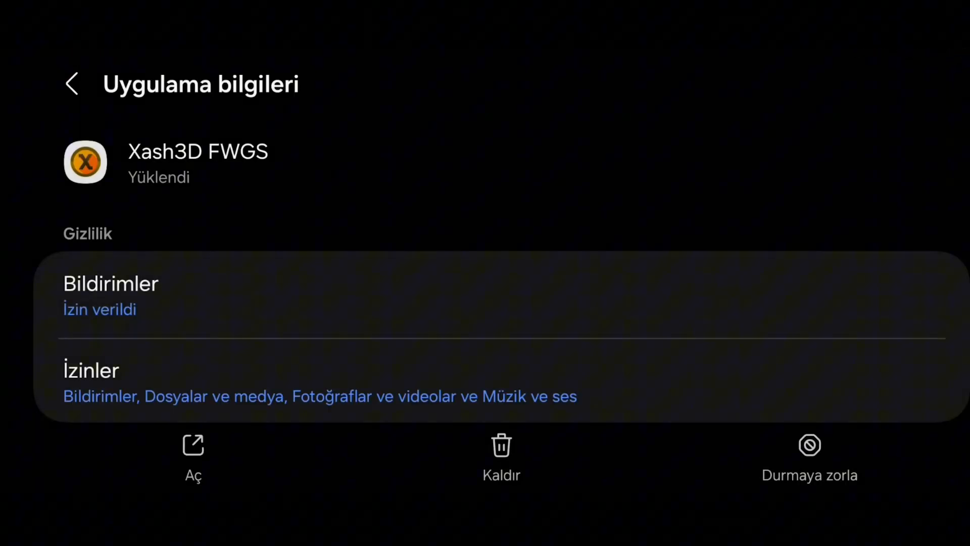
pyautogui.scroll(-3)
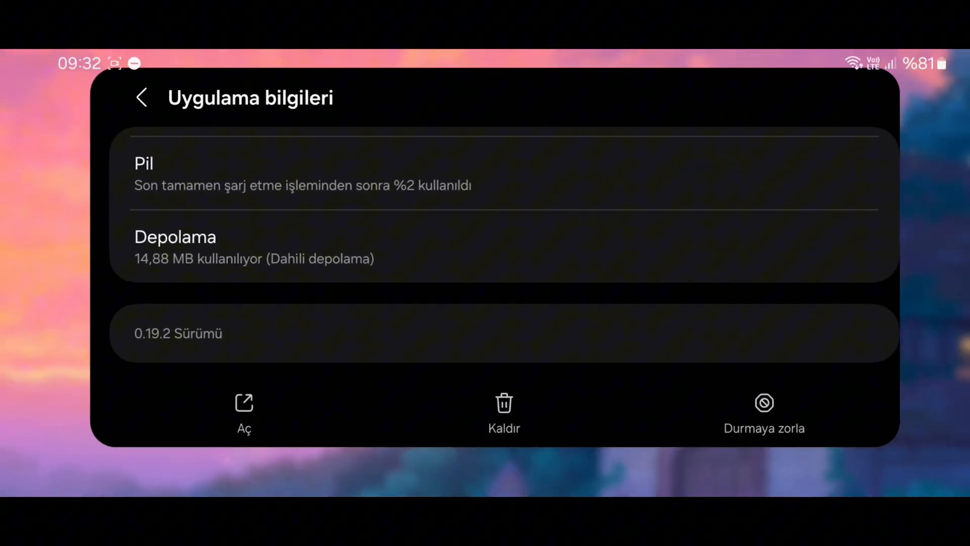
pyautogui.click(143, 98)
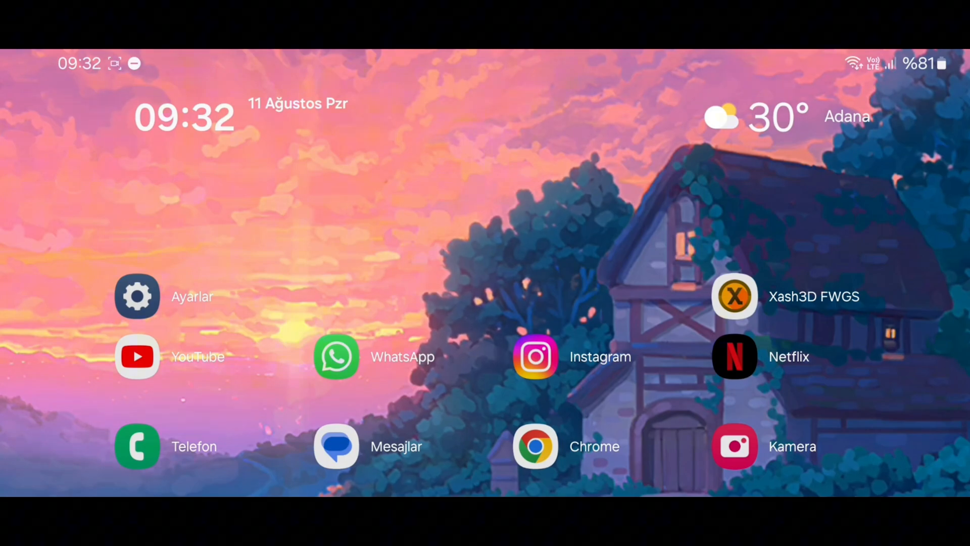
# Launch the Xash3D FWGS engine and start a New game of Half-Life.
pyautogui.click(733, 296)
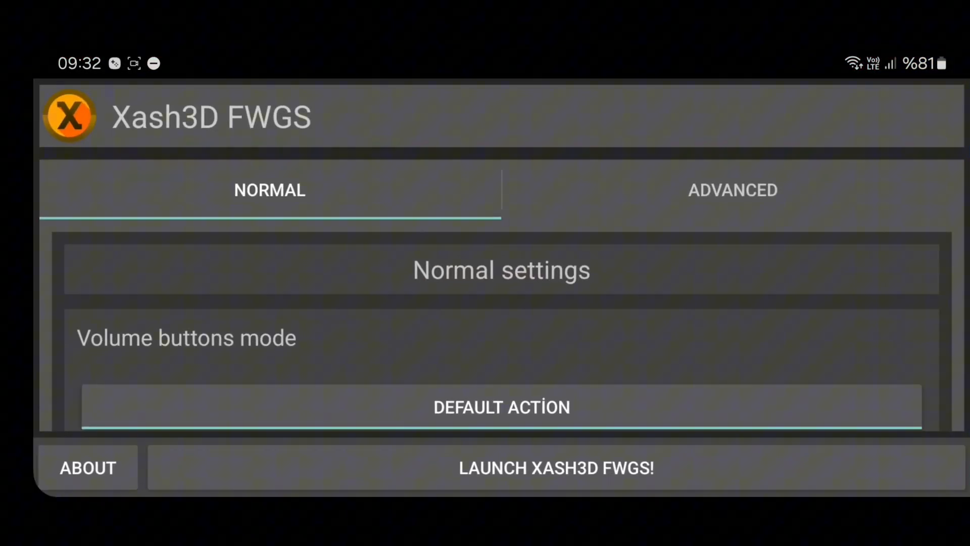
pyautogui.click(556, 467)
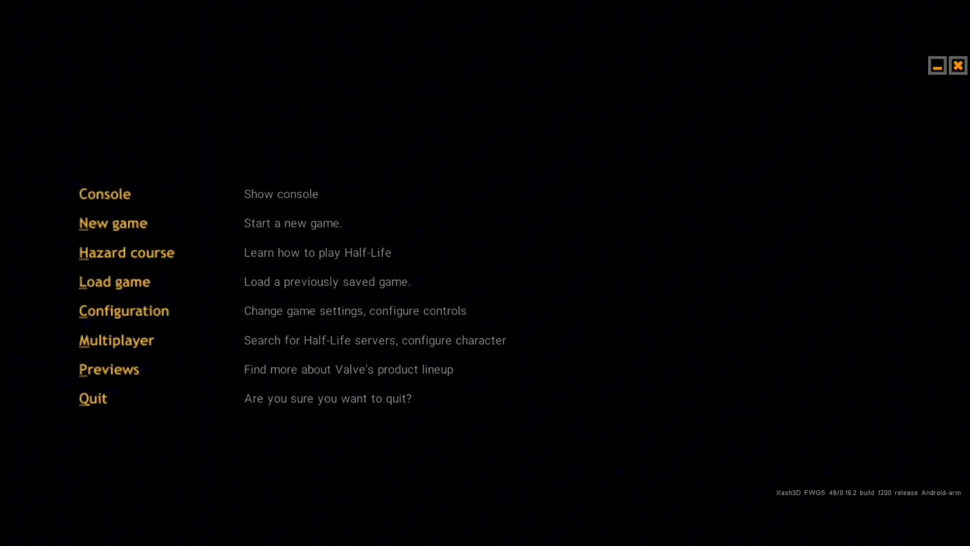
pyautogui.click(112, 223)
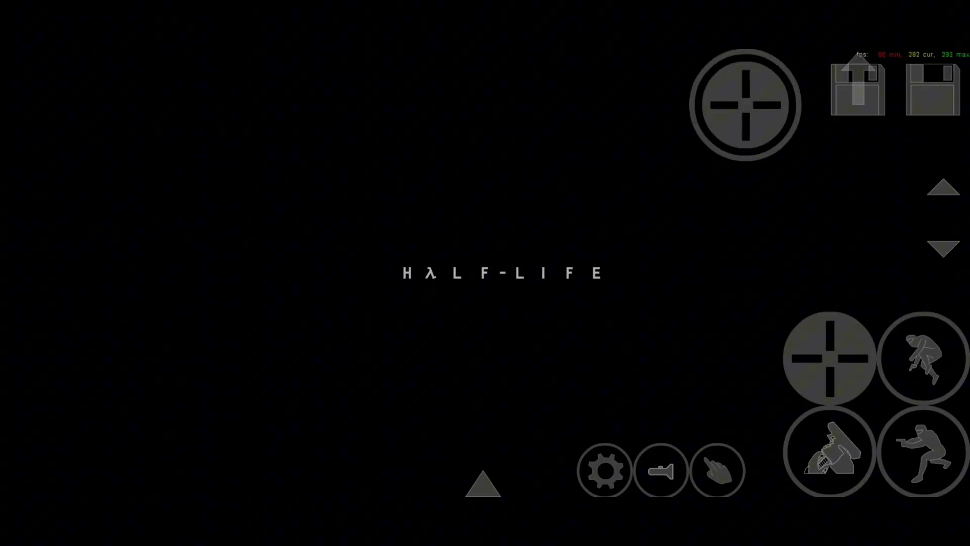